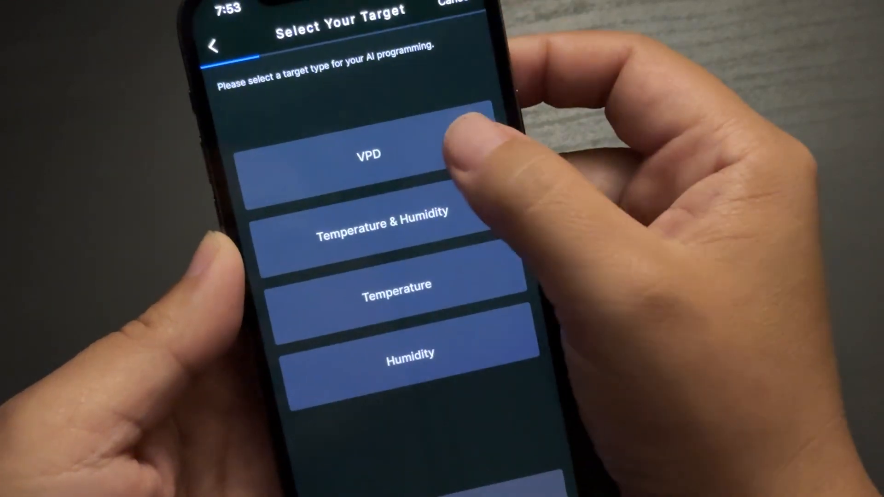
Step: Choose VPD as the Photoperiod Cannabis AI target, giving a 0.6–1.0 kPa range
left_click(367, 155)
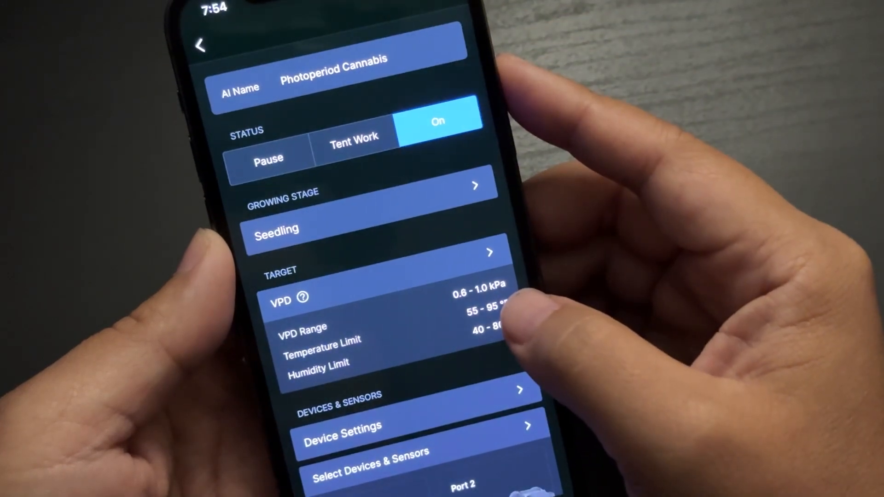
Step: View the UIS device programming for the Port 1 grow light and Ports 2–3 ventilation
left_click(340, 427)
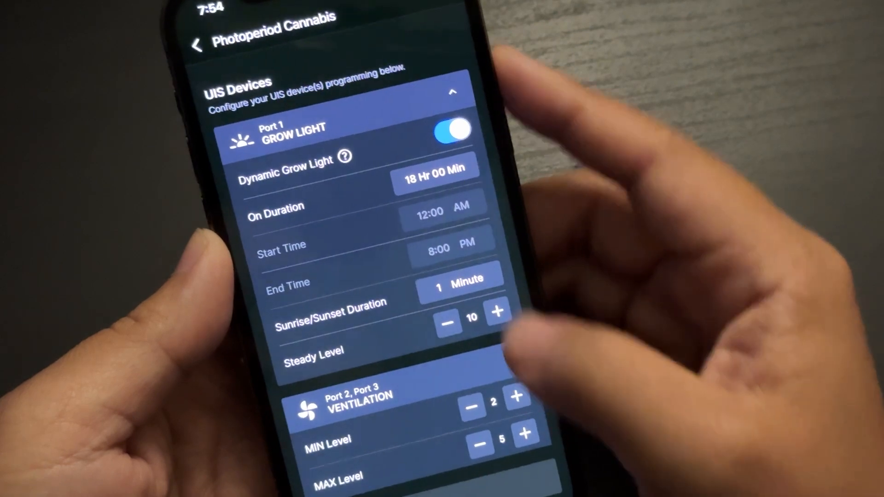
left_click(347, 157)
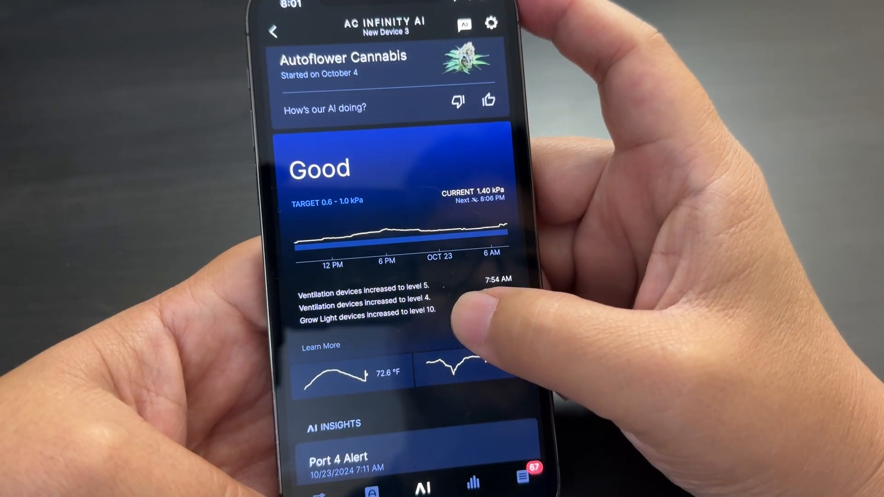
Step: Scroll past the VPD status graph to the AI Insights cards with the Port 4 low-water alert
scroll("up", 3)
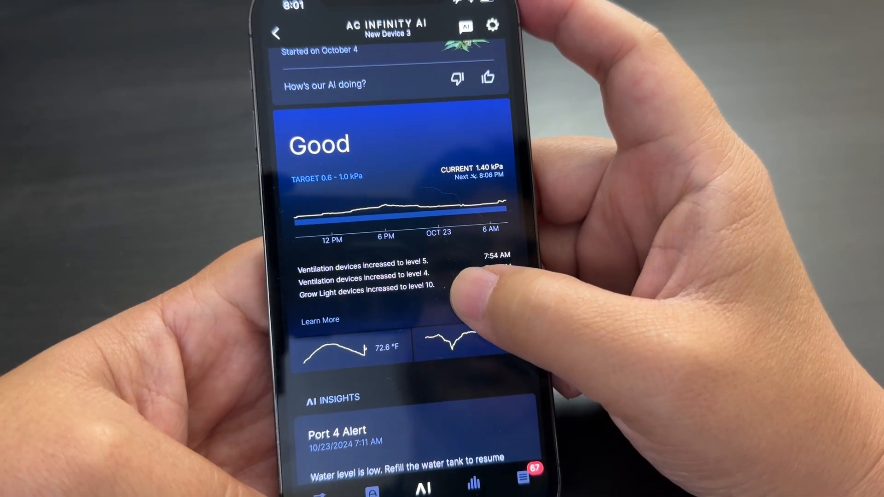
scroll("up", 3)
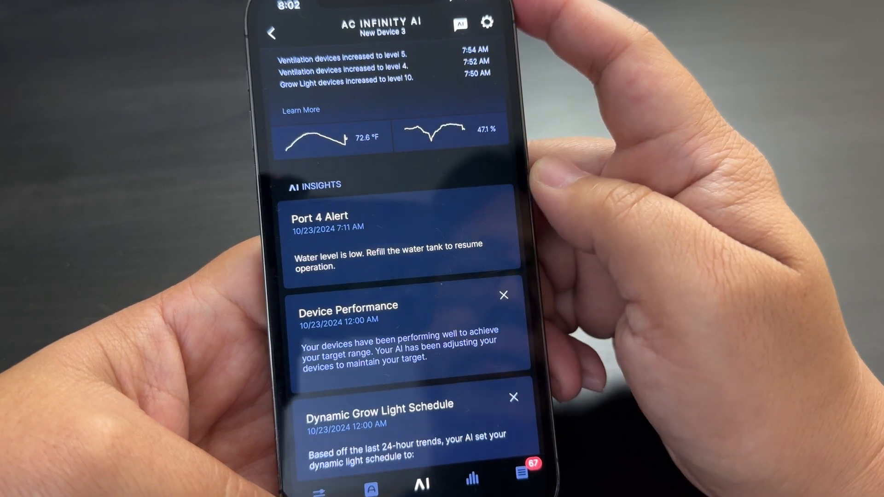
scroll("down", 3)
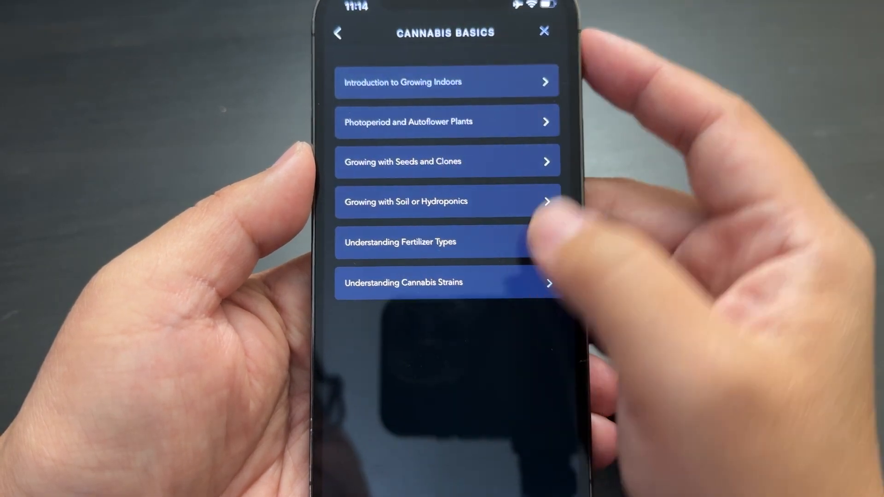
Step: Read an introductory Cannabis Basics article, go back to the list, and close the Help Center
left_click(447, 82)
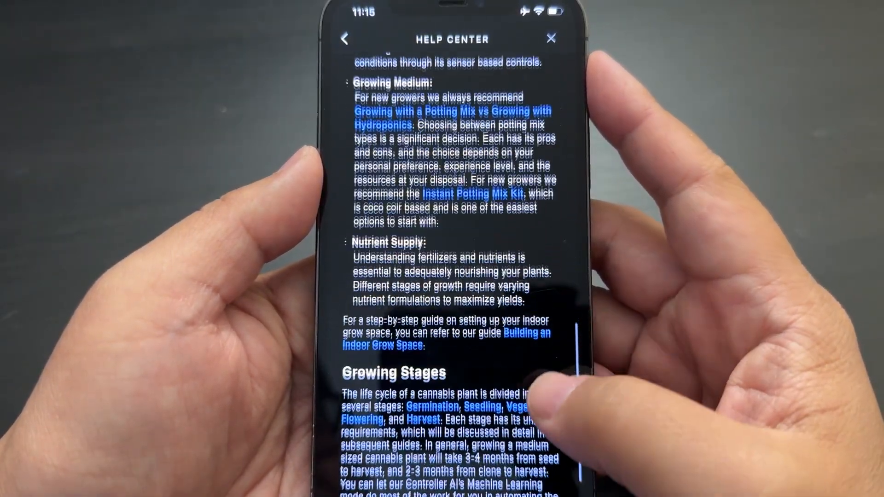
left_click(345, 37)
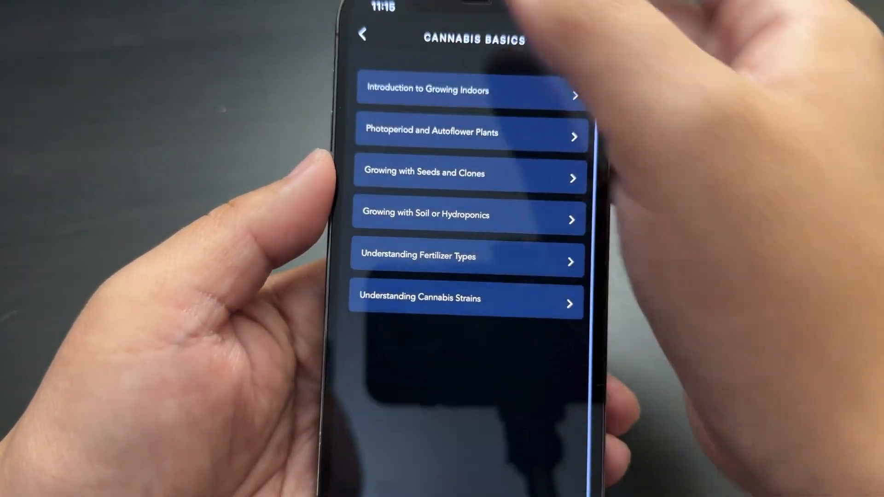
left_click(365, 36)
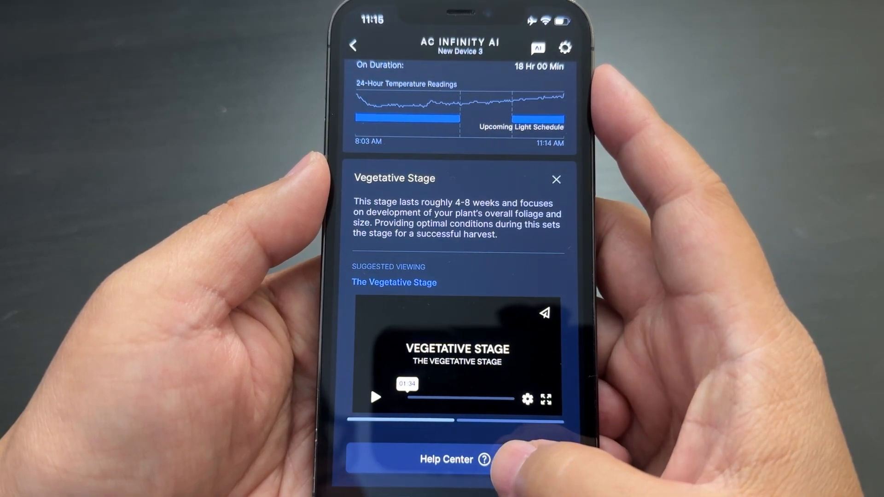
Step: Open the Understanding and Adjusting VPD article under Building an Indoor Grow Space > Basics
left_click(446, 459)
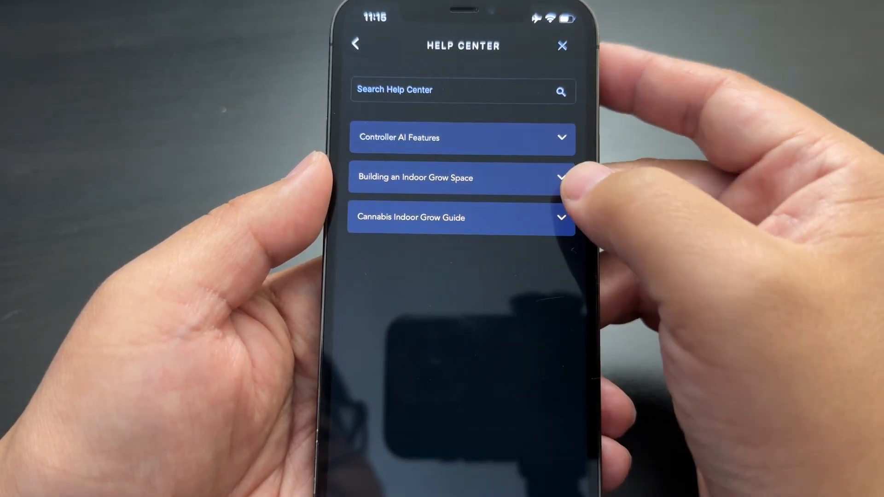
left_click(461, 178)
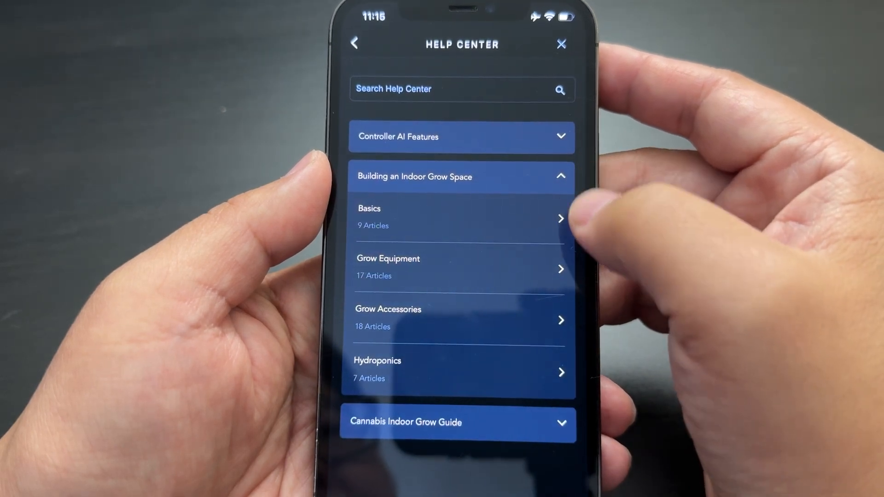
left_click(461, 217)
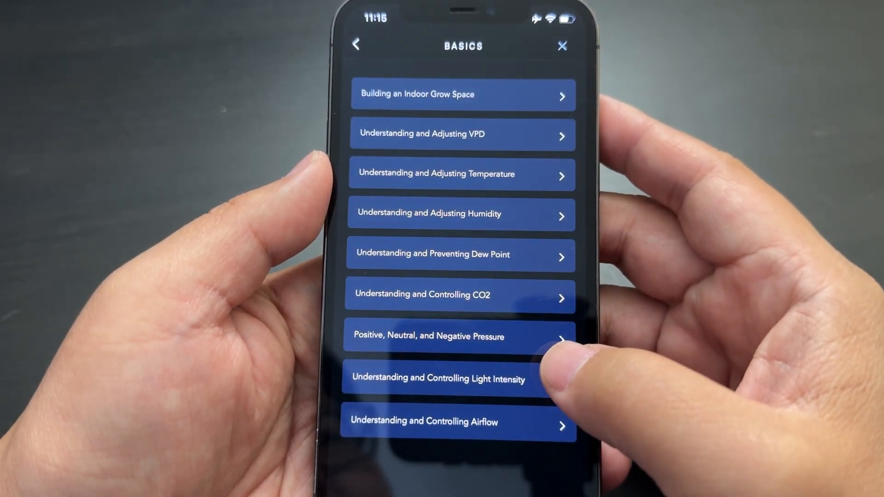
left_click(462, 134)
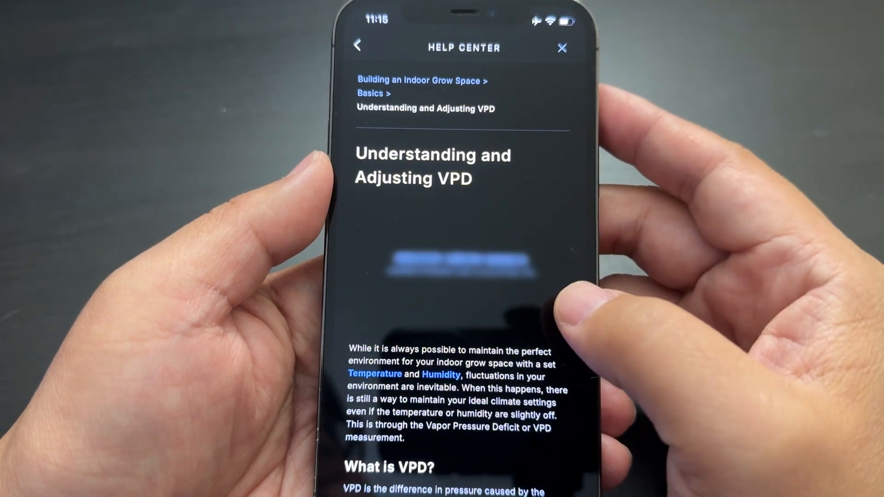